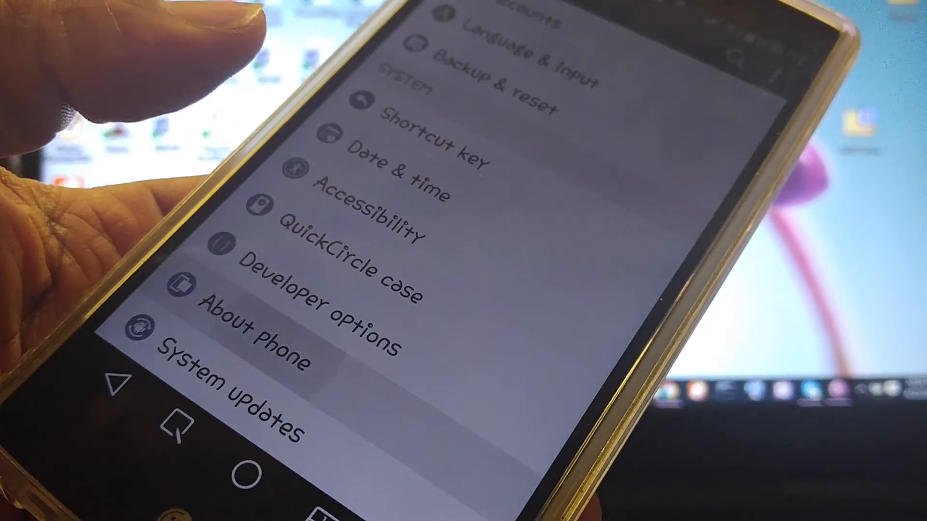
Pull down the notification shade to view the Downloading Software progress at about 59%.
{"action": "left_click", "coordinate": [255, 331]}
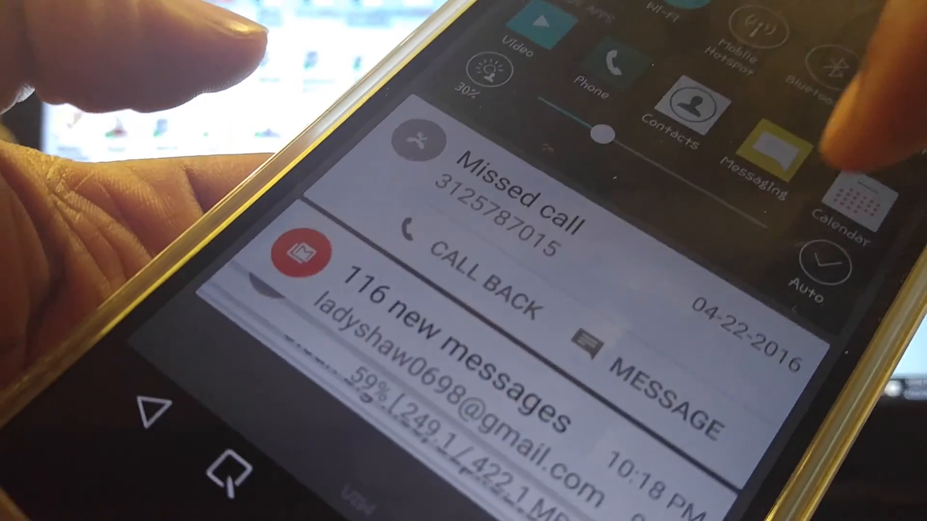
{"action": "scroll", "scroll_direction": "down", "scroll_amount": 3}
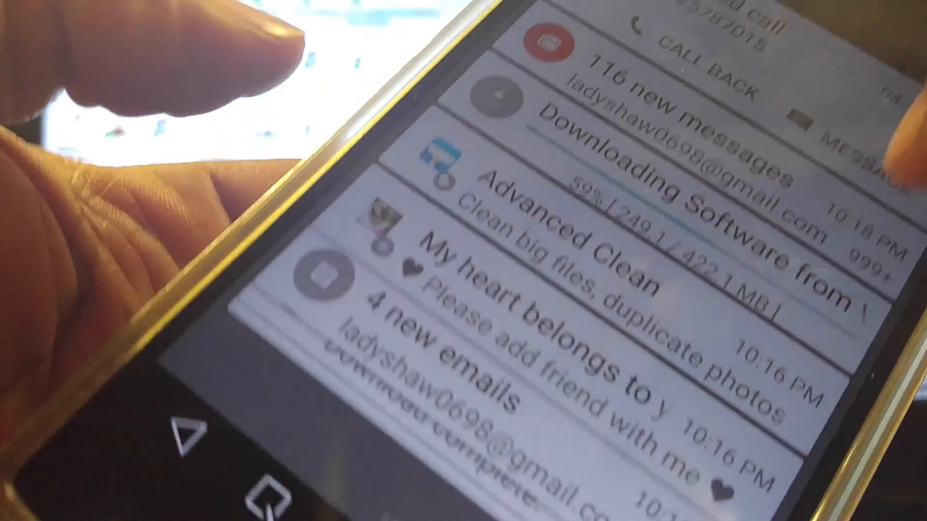